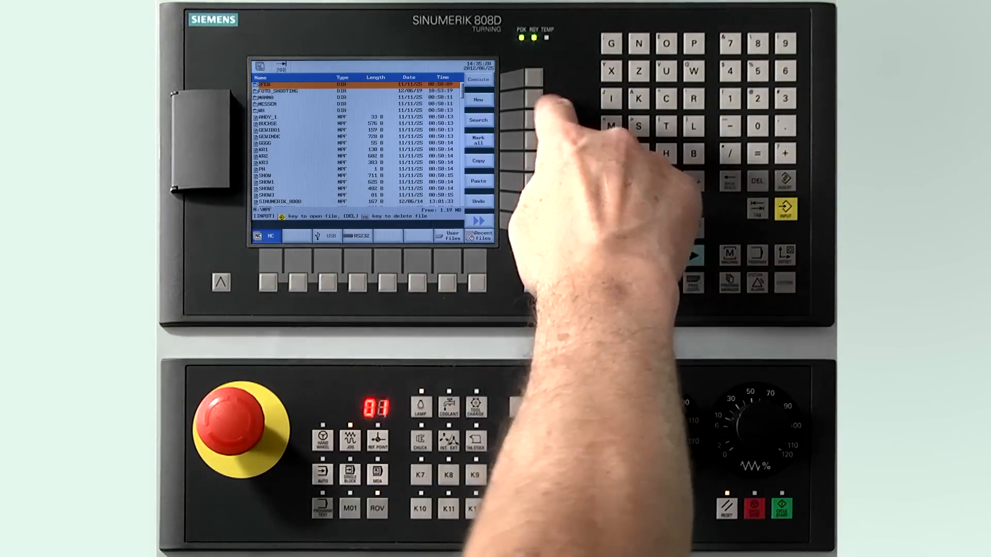
# Step: Create a new directory under N:\MPF and enter the name TUTORIAL_VIDEO
pyautogui.click(478, 100)
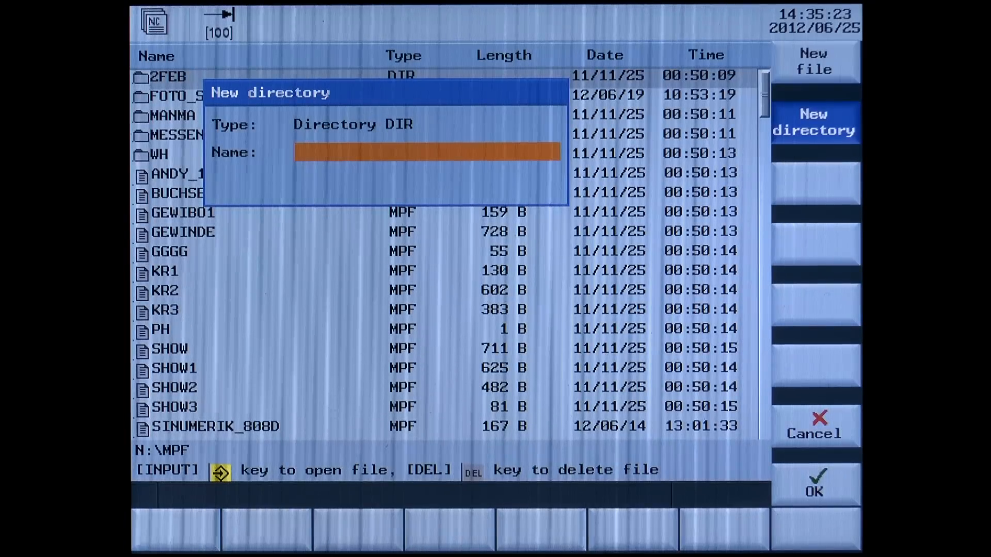
pyautogui.write('TUT')
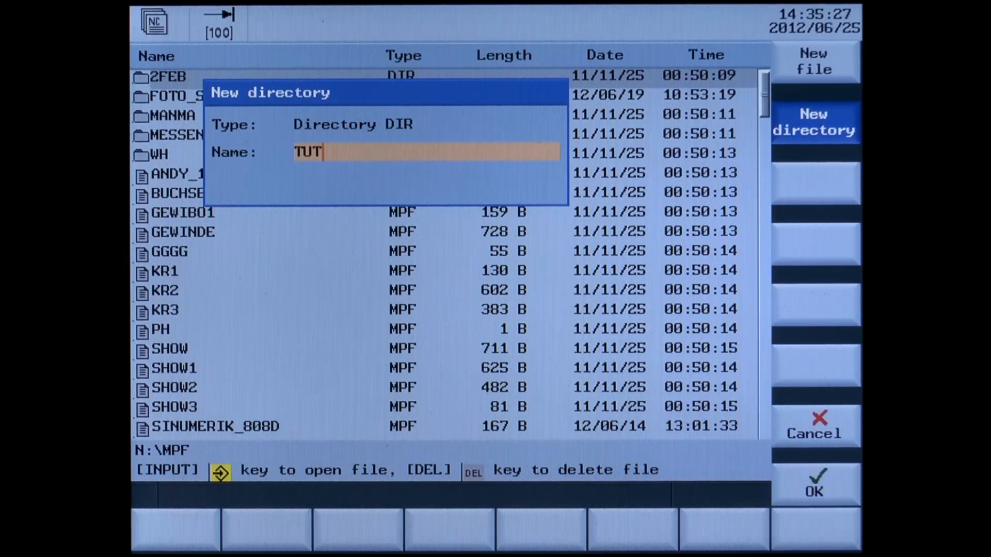
pyautogui.write('ORI')
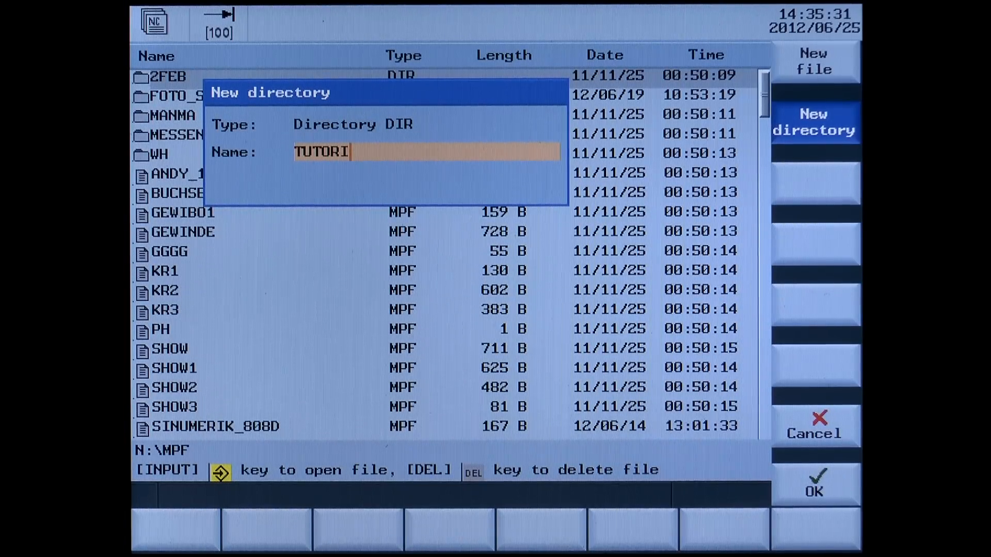
pyautogui.write('AL_')
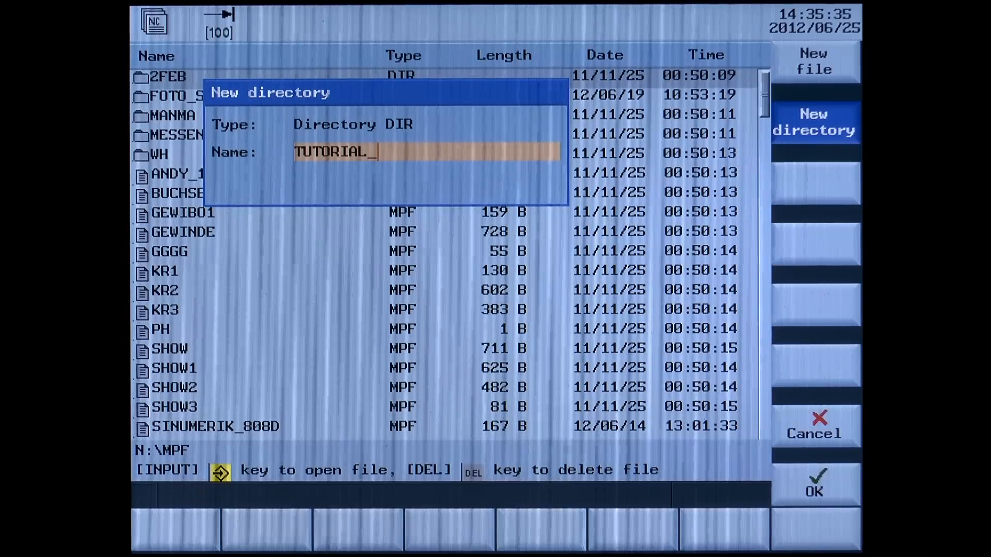
pyautogui.write('VI')
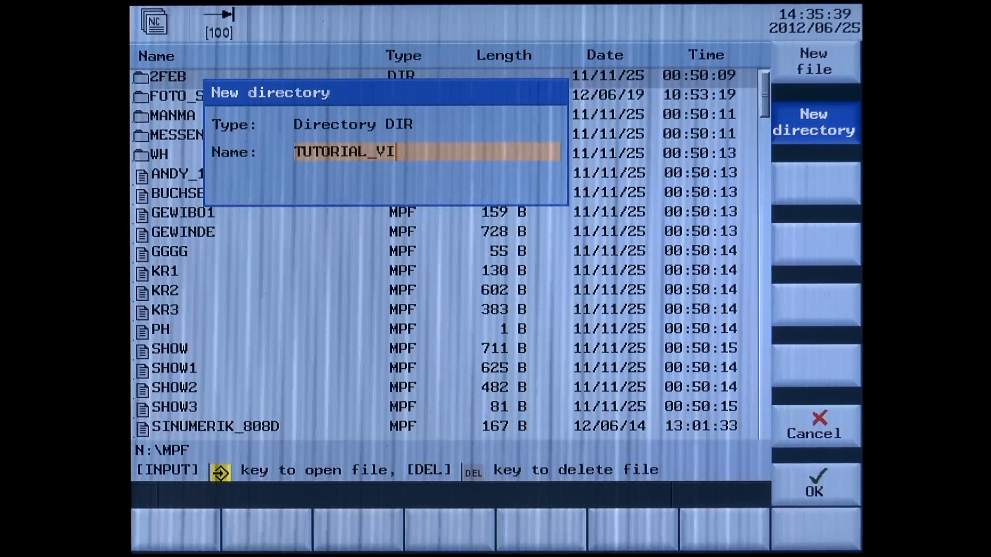
pyautogui.write('DEO')
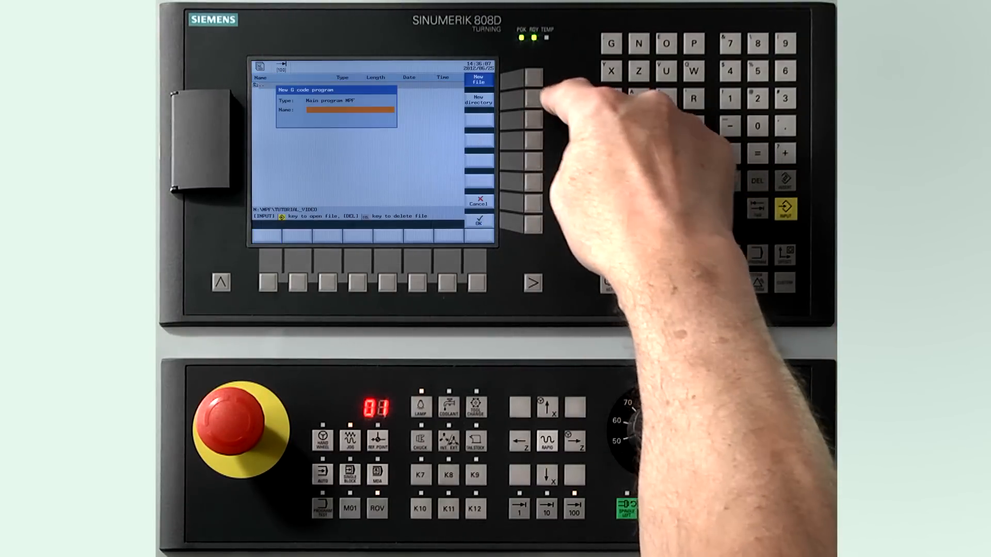
# Step: Enter SAMPLE_PAR as the start of the new main program's name, not yet confirmed
pyautogui.write('SAMP')
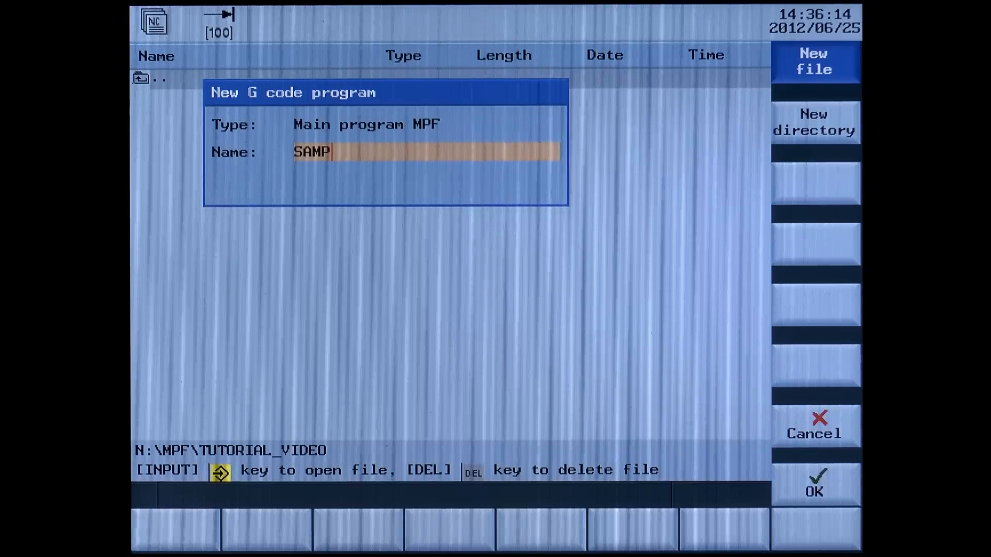
pyautogui.write('LE_')
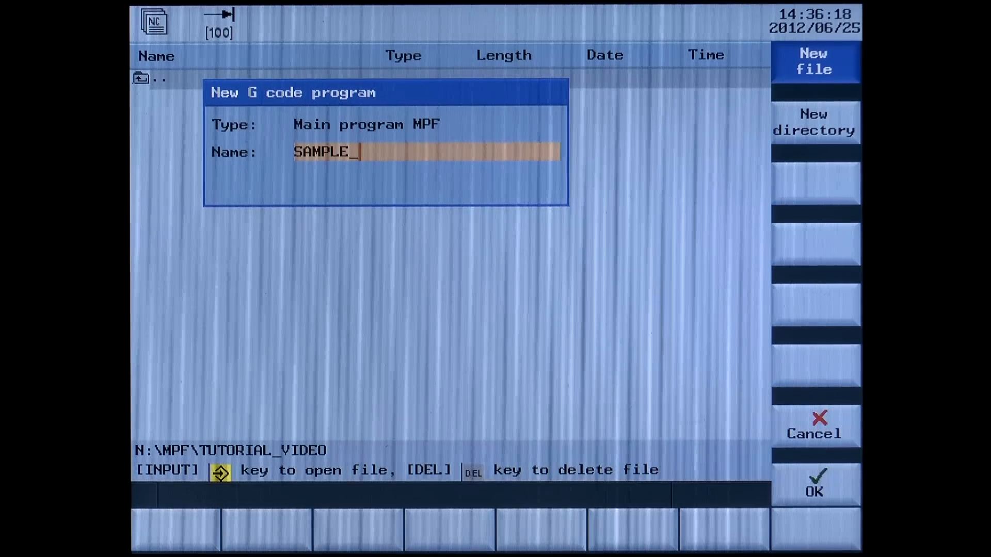
pyautogui.write('PAR')
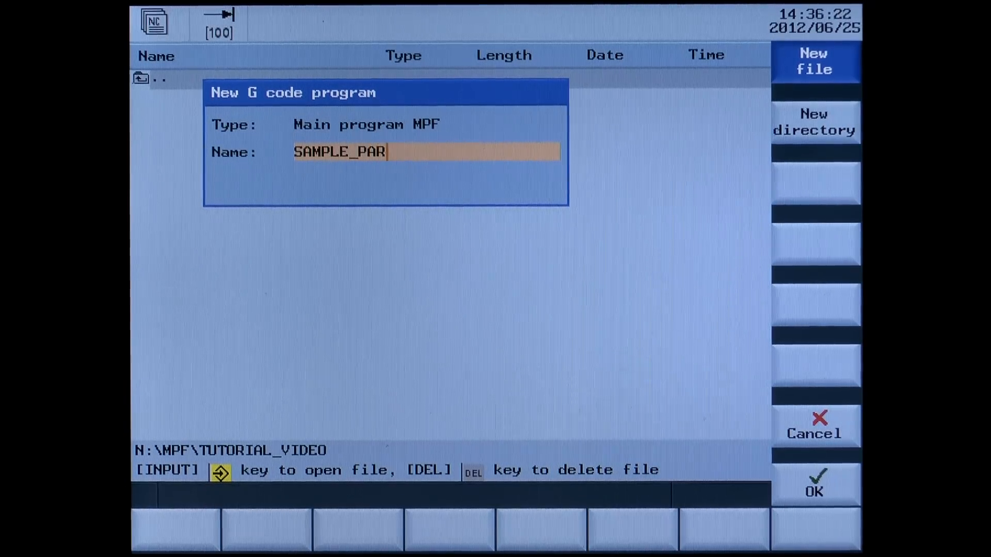